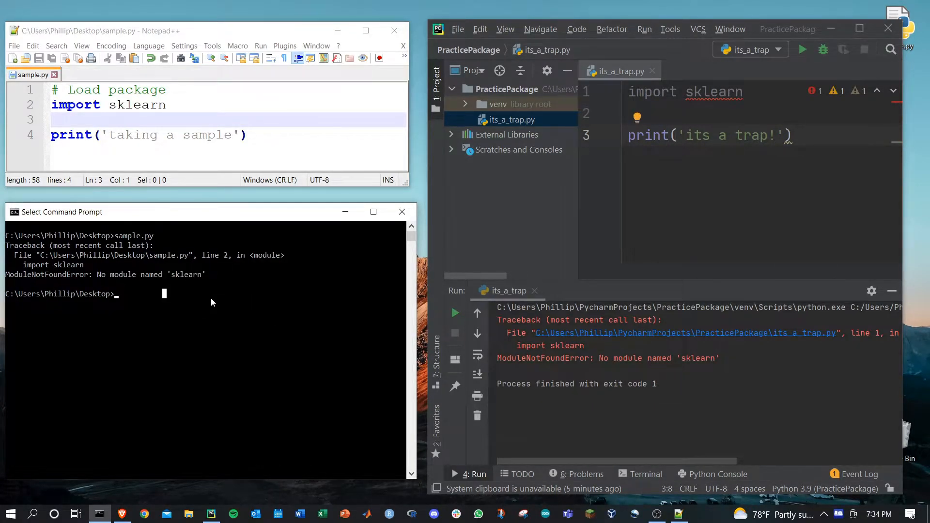
pyautogui.moveTo(218, 304)
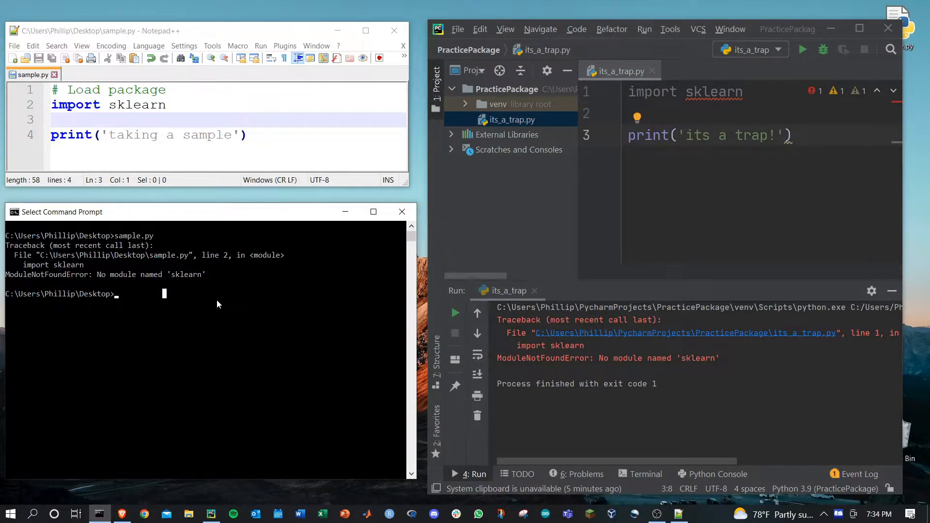
# - Run interactive Python, try print and import sklearn to get ModuleNotFoundError, then exit()
pyautogui.click(284, 135)
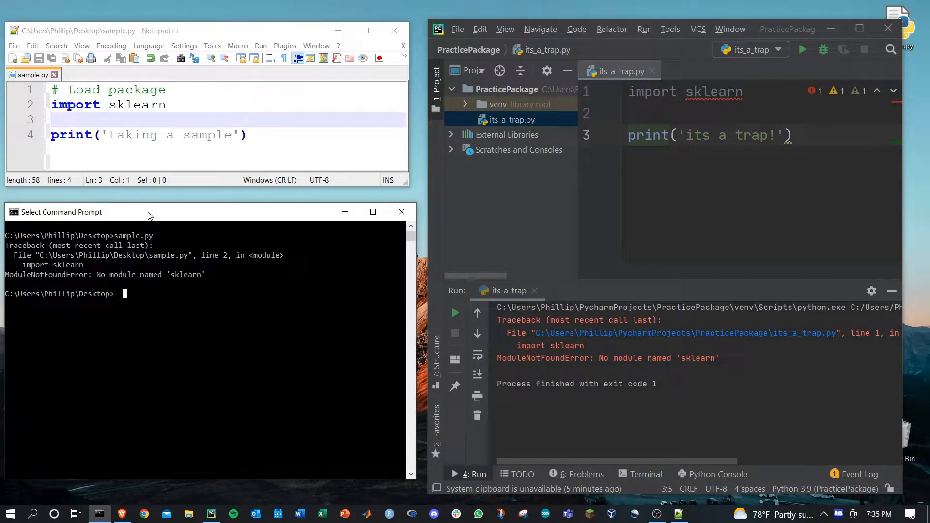
pyautogui.write('python')
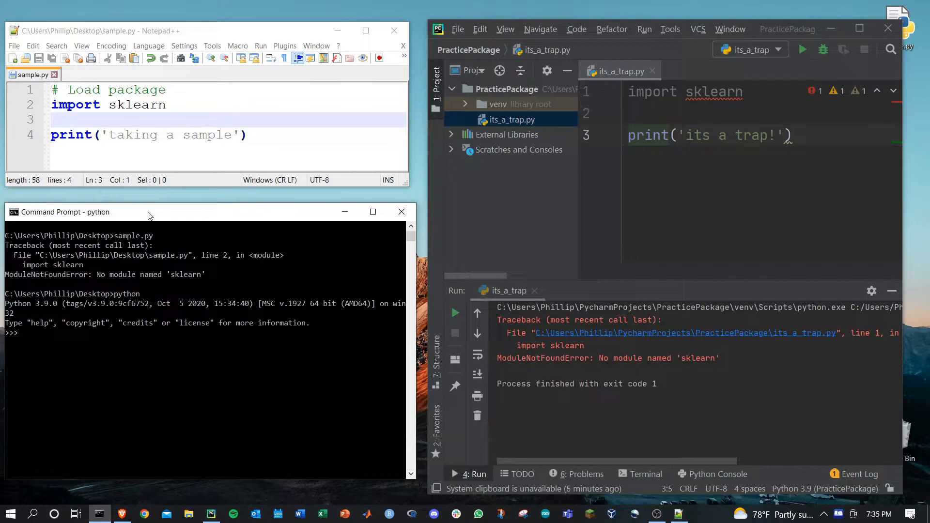
pyautogui.write("print('hi")
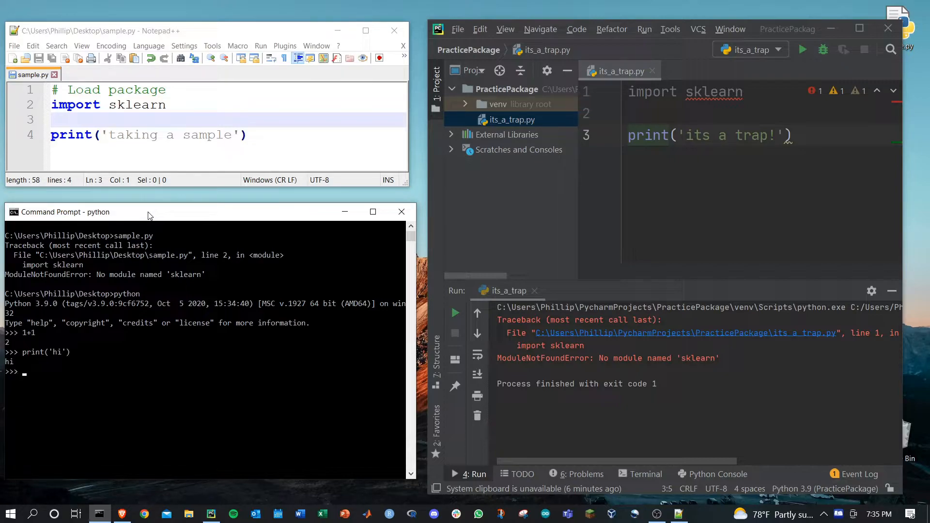
pyautogui.write('i')
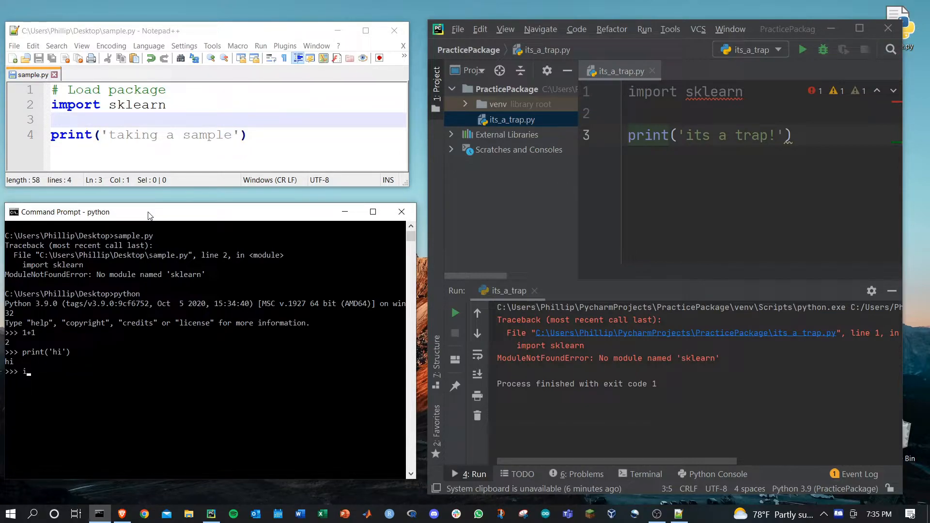
pyautogui.write('mport sklearn')
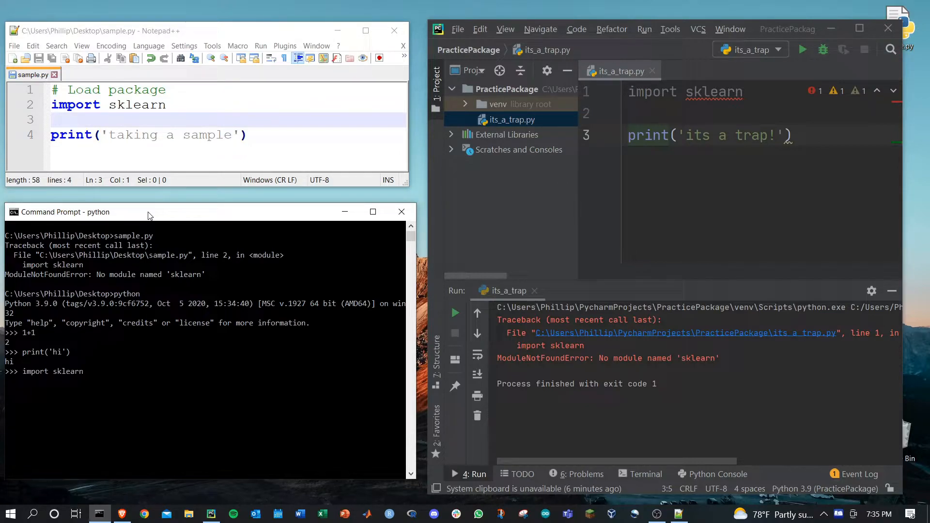
pyautogui.press('enter')
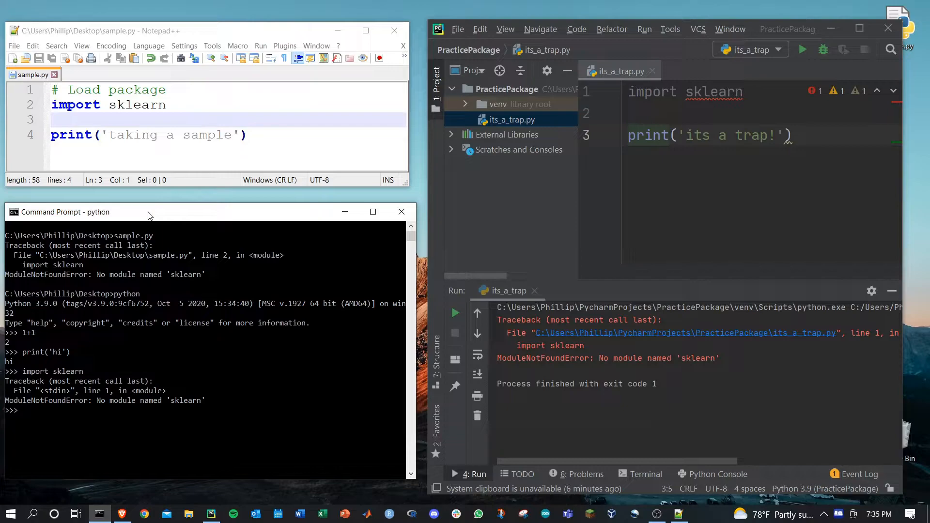
pyautogui.write('exit()')
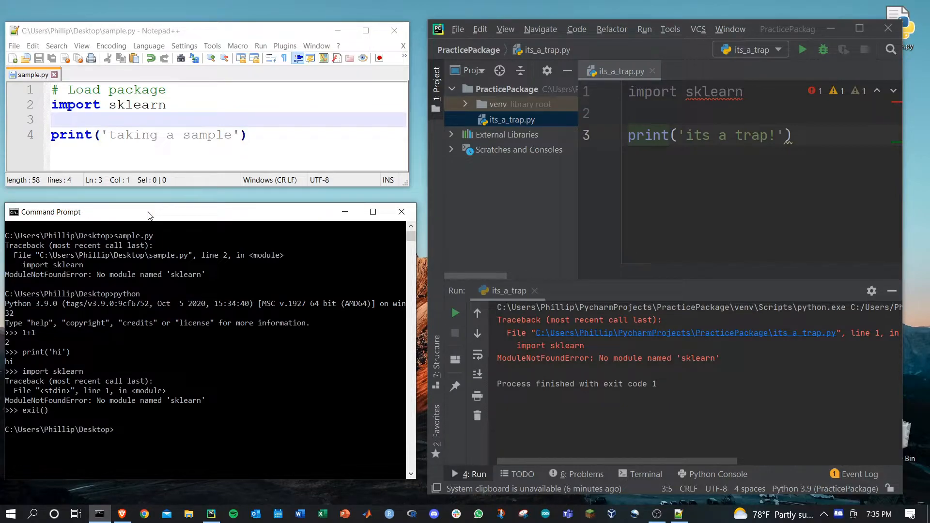
# - Install scikit-learn 1.1.2 system-wide with pip3, then queue sample.py to rerun
pyautogui.write('pip3 install s')
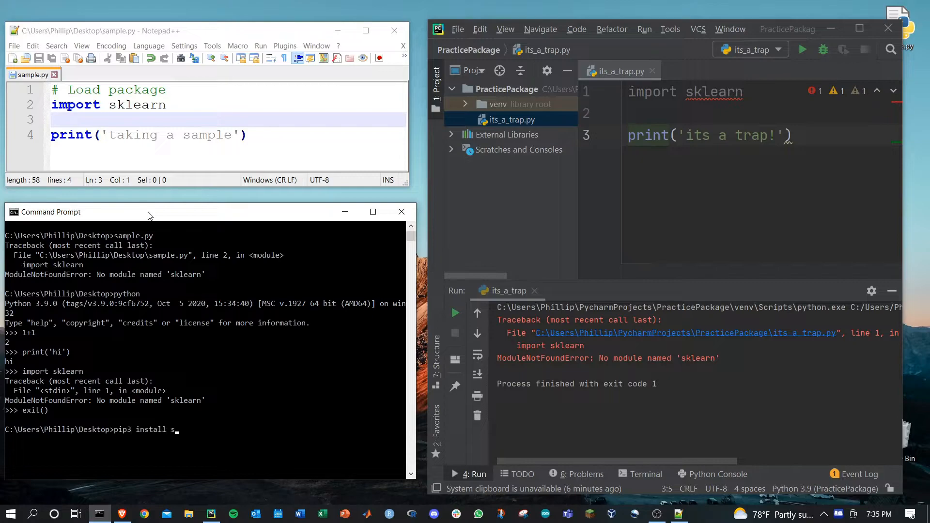
pyautogui.write('cik')
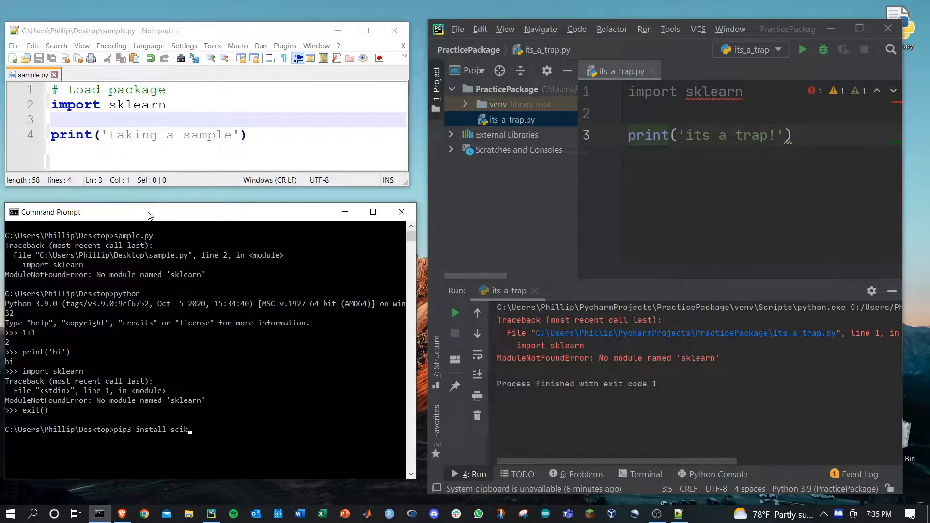
pyautogui.write('it-learn')
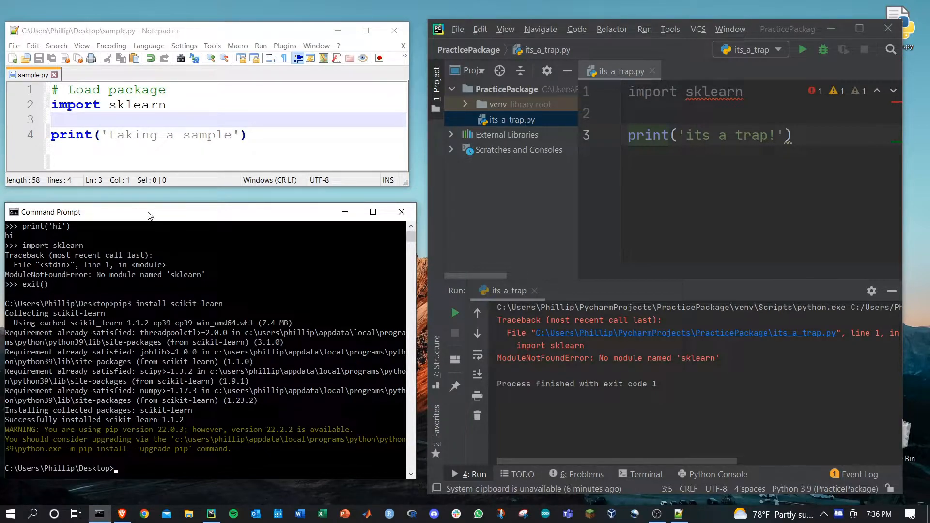
pyautogui.write('sample.py')
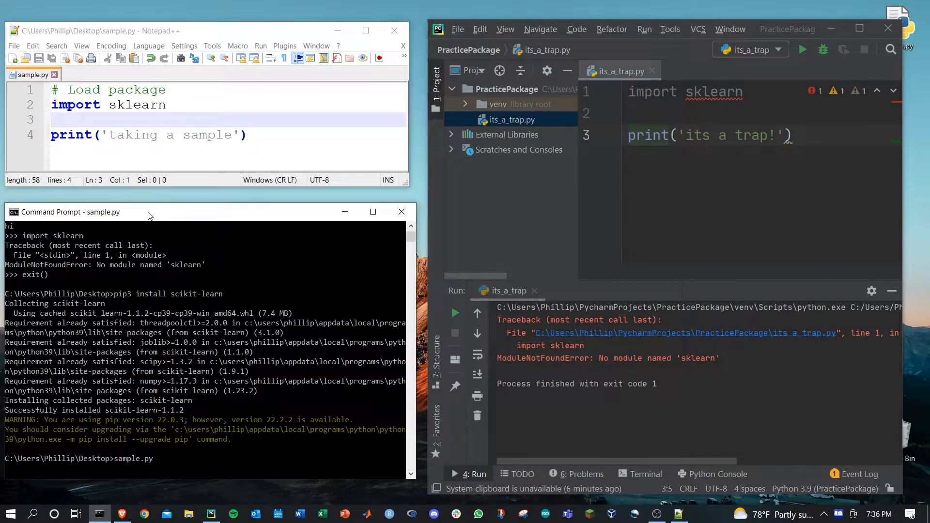
# - Rerun sample.py so it prints 'taking a sample' with no sklearn import error
pyautogui.press('enter')
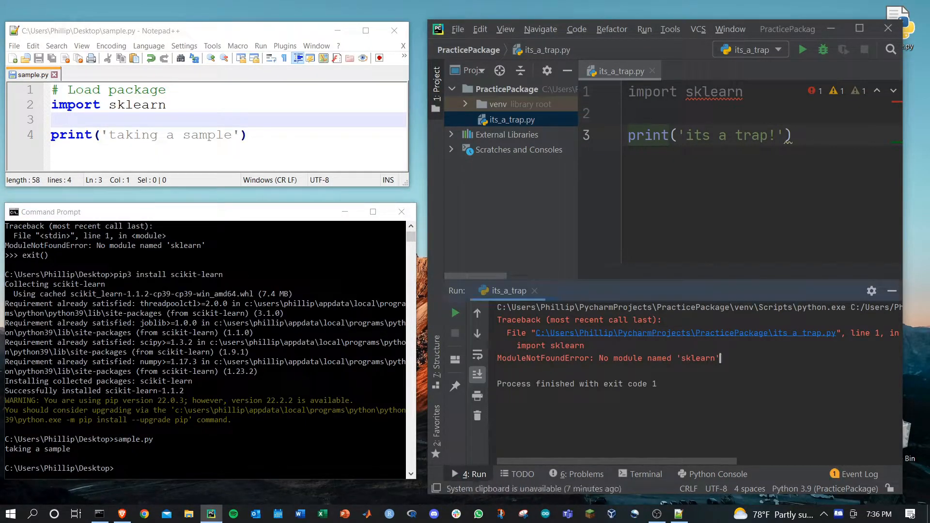
pyautogui.moveTo(595, 358); pyautogui.dragTo(720, 357)
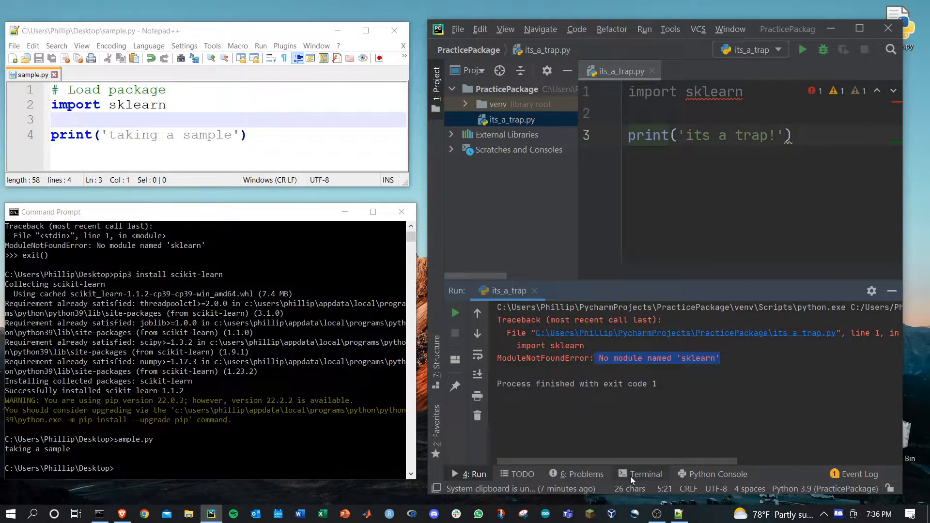
# - Install scikit-learn in the PyCharm venv terminal and rerun its_a_trap.py to exit code 0
pyautogui.click(645, 474)
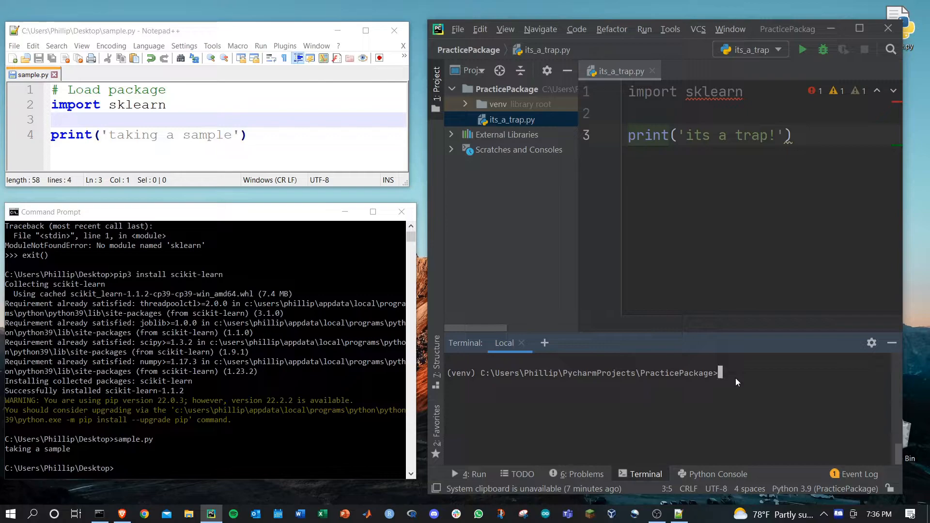
pyautogui.write('pip3 instal')
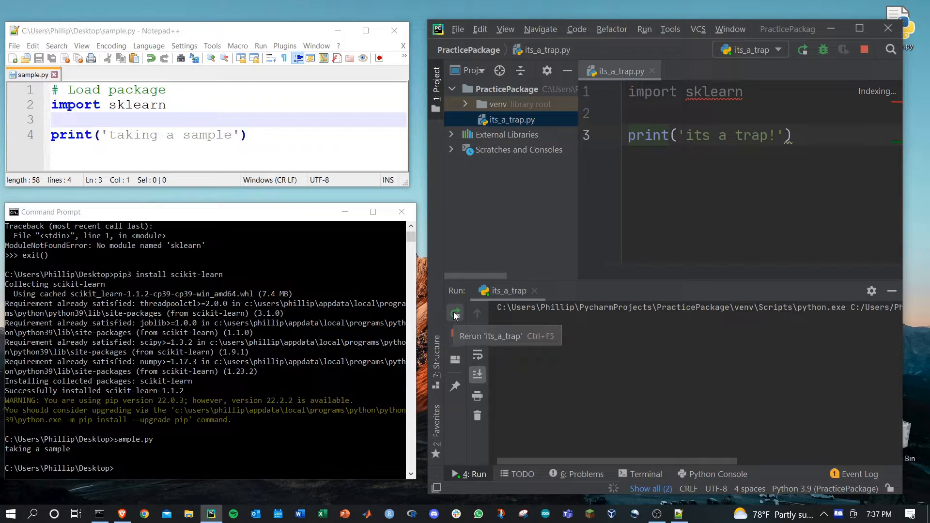
pyautogui.click(454, 313)
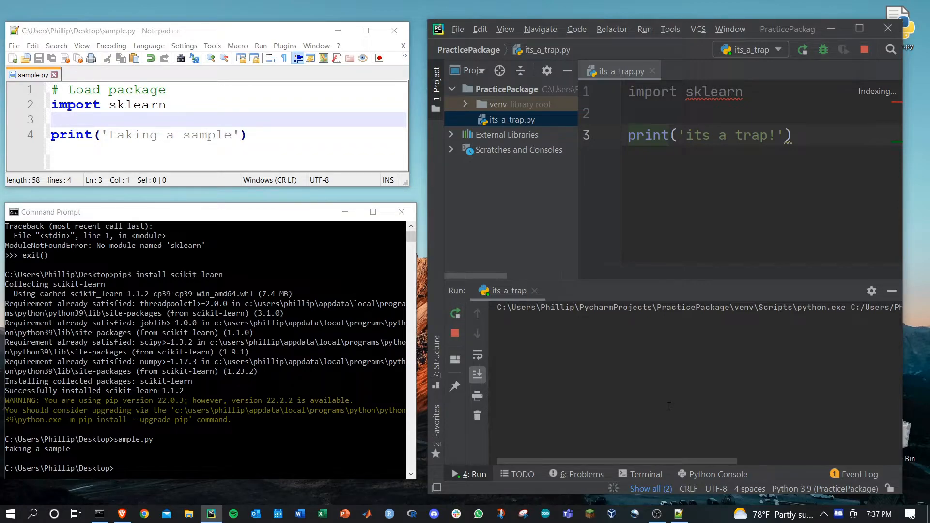
pyautogui.click(802, 49)
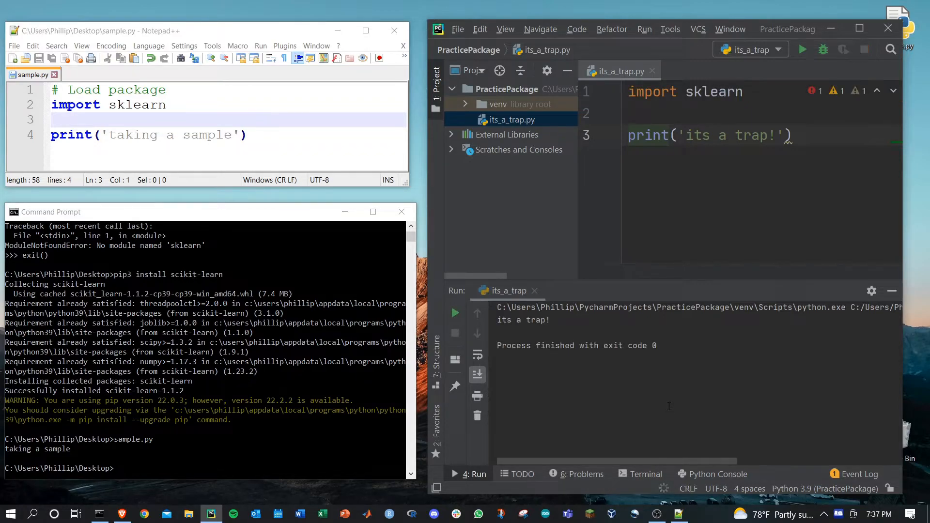